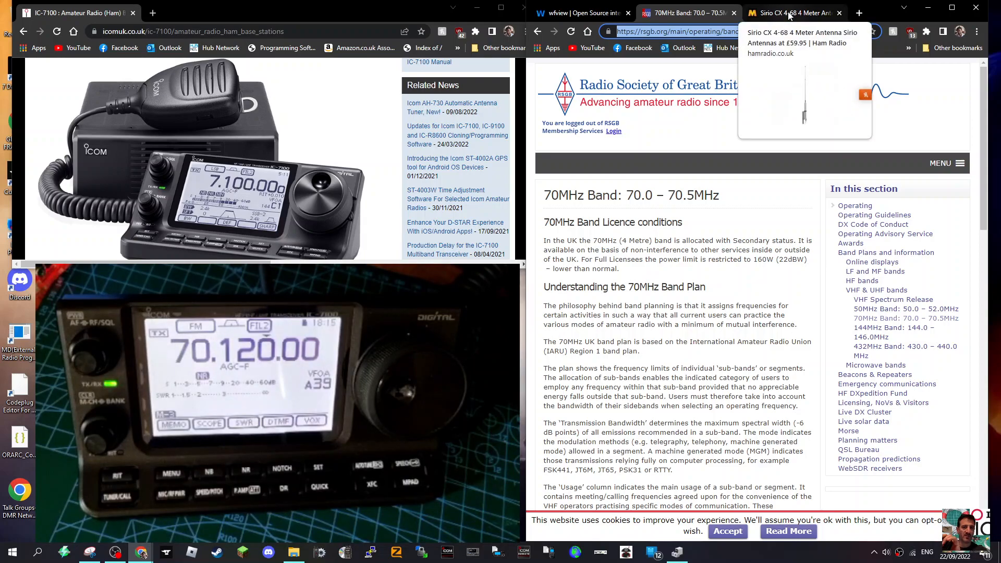
- View the Sirio CX 4-68 antenna page, then return to the 70MHz band plan tab
{"action": "left_click", "coordinate": [790, 13]}
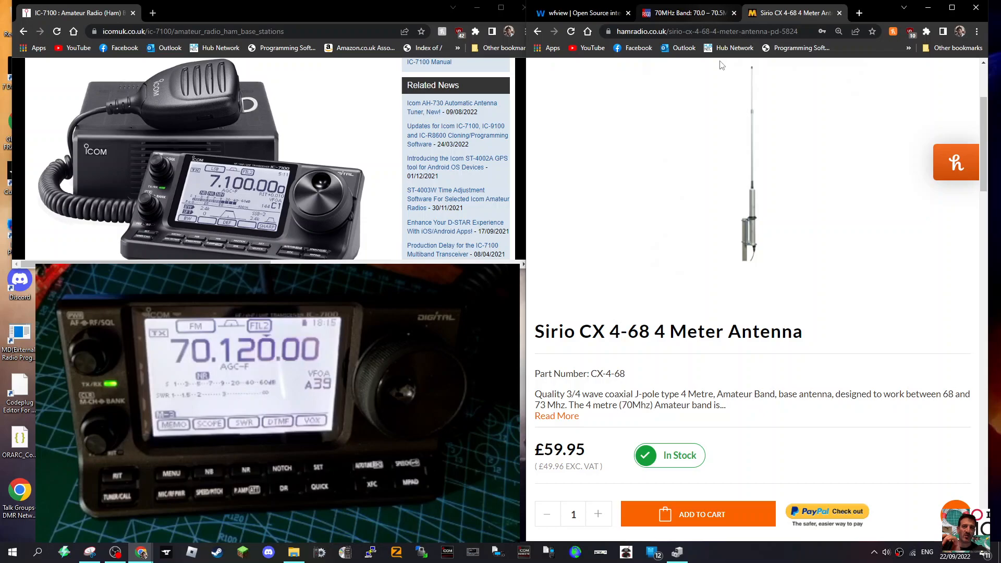
{"action": "left_click", "coordinate": [687, 12]}
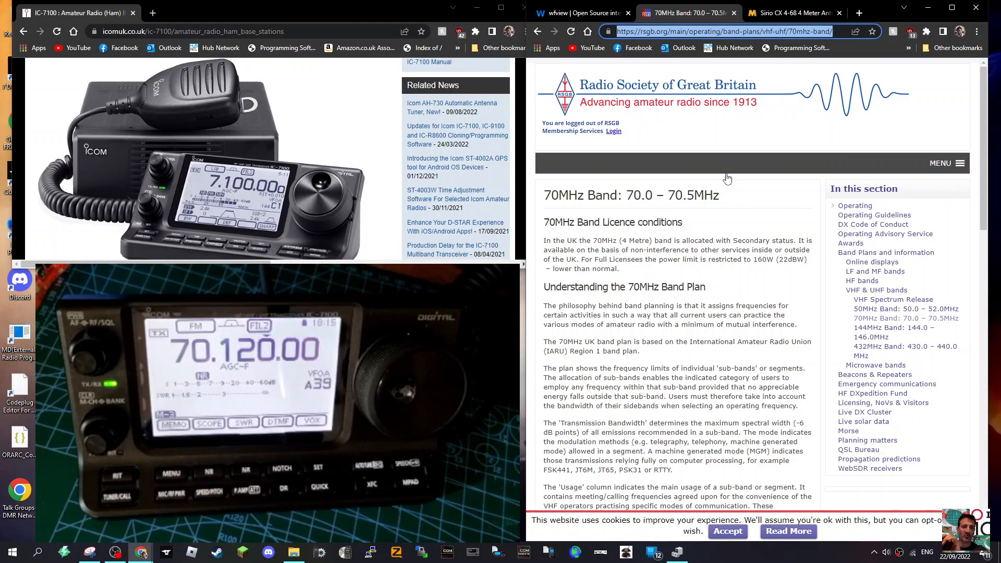
- Scroll through the 70MHz band plan's licence conditions and explanation, then back to the top
{"action": "scroll", "scroll_direction": "down", "scroll_amount": 3}
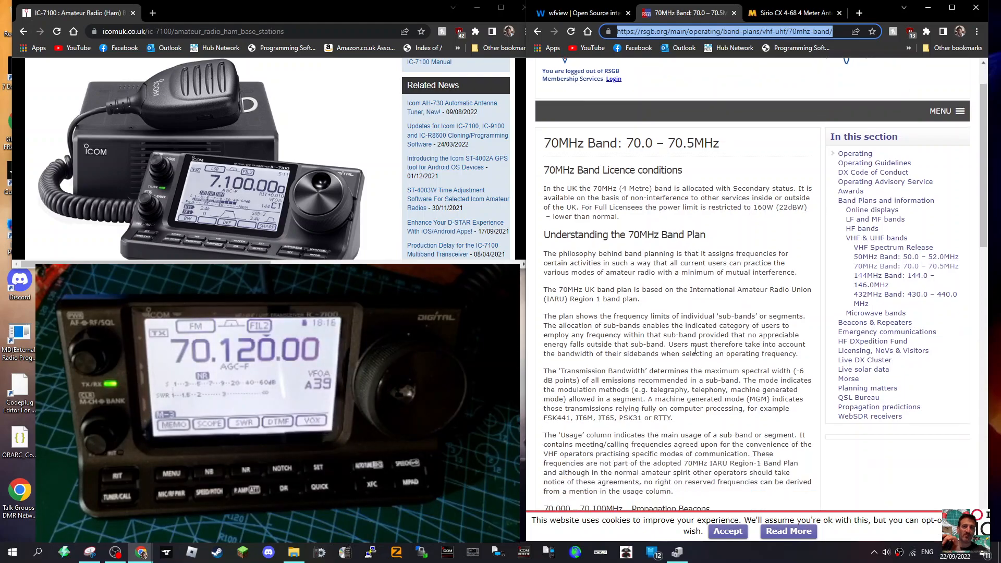
{"action": "scroll", "scroll_direction": "up", "scroll_amount": 3}
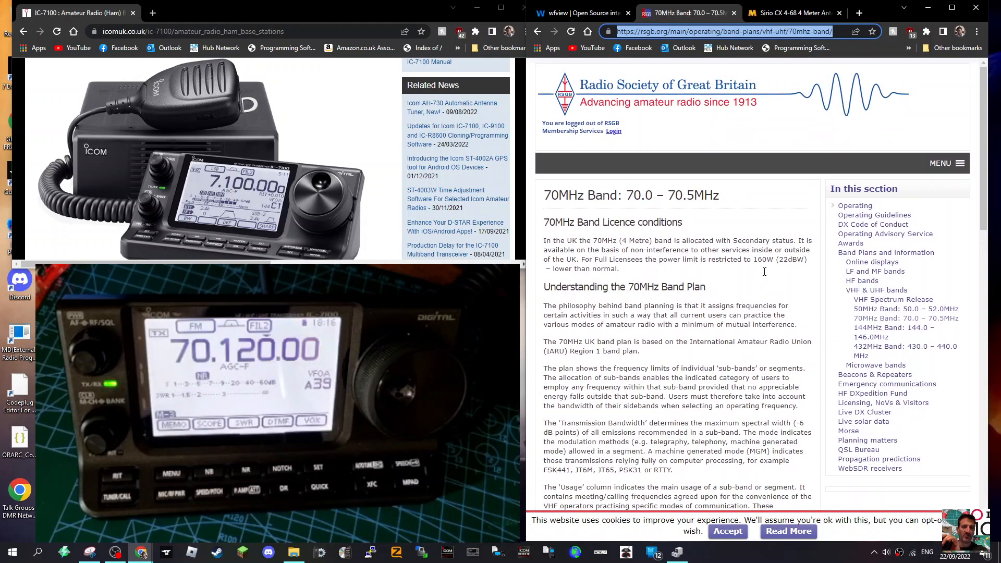